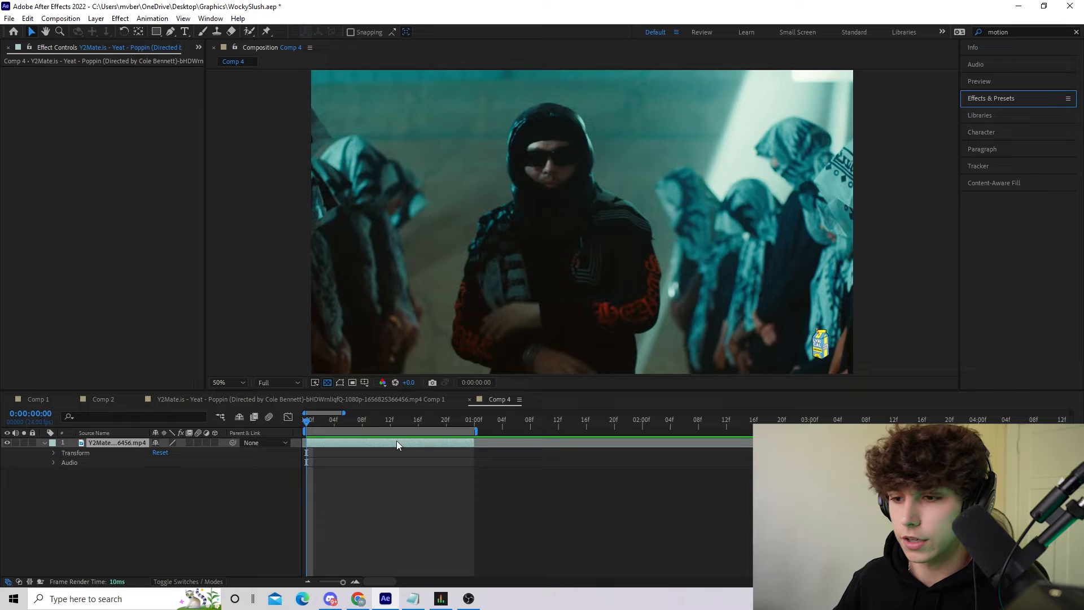
Step: Place Track Point 1 on the sunglasses and analyze the face motion forward
{"action": "left_click", "coordinate": [978, 166]}
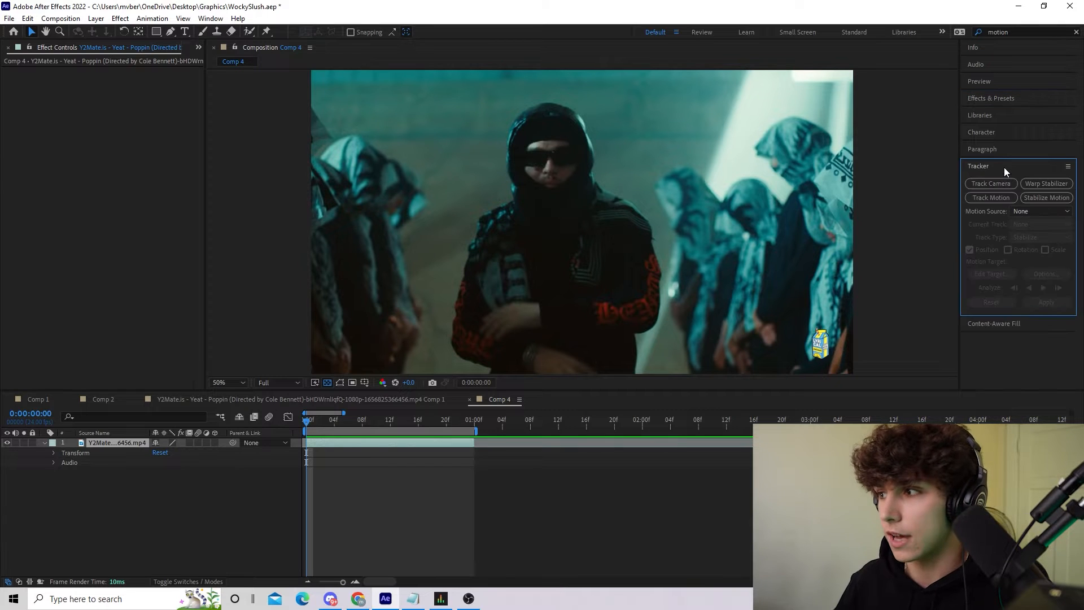
{"action": "left_click", "coordinate": [990, 197]}
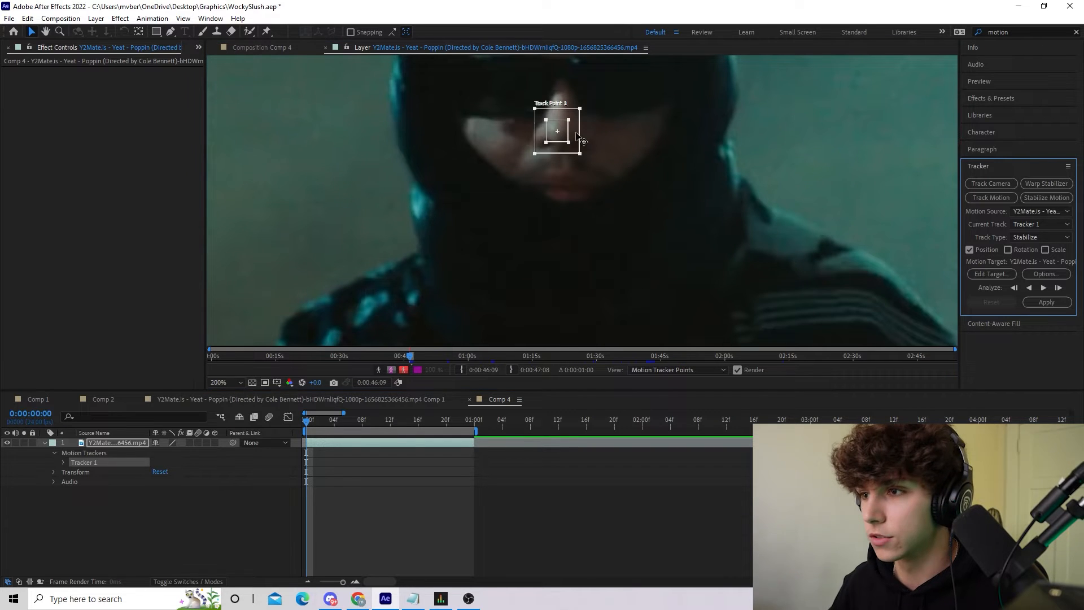
{"action": "left_click", "coordinate": [222, 382]}
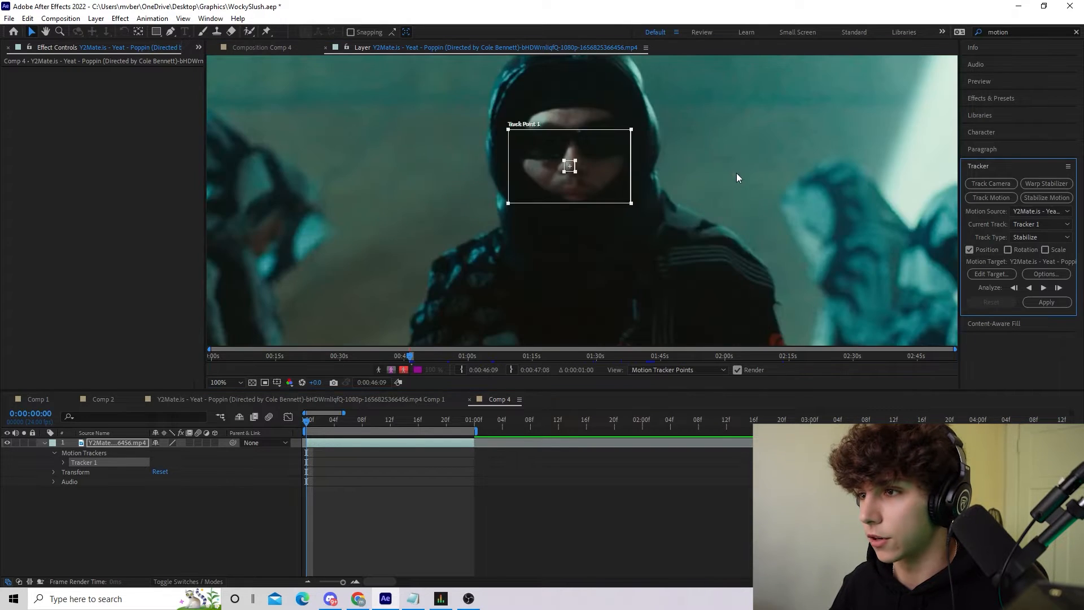
{"action": "mouse_move", "coordinate": [630, 134]}
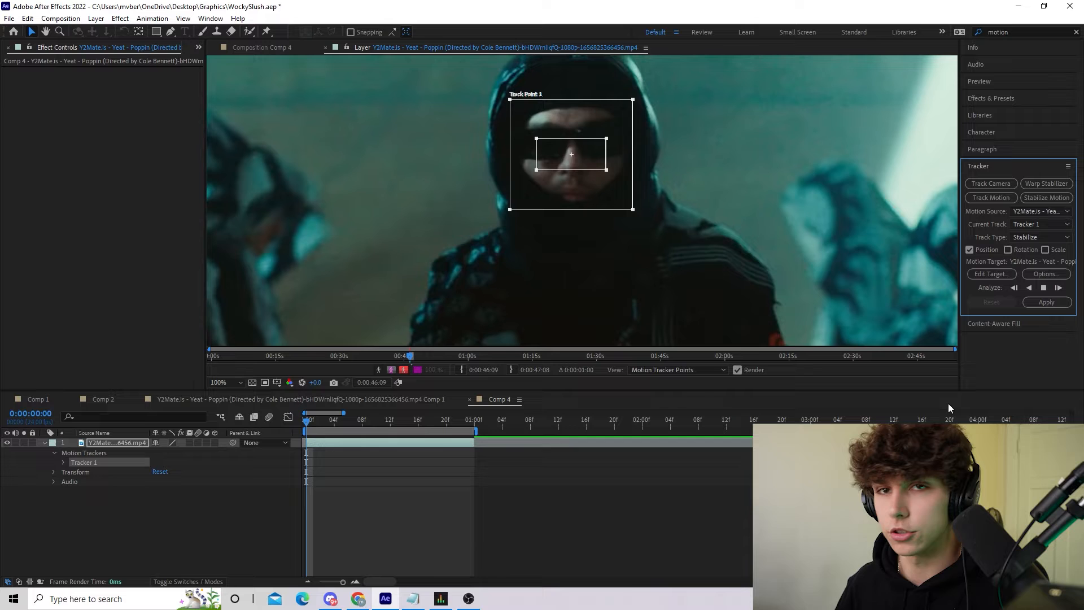
{"action": "left_click", "coordinate": [1058, 287]}
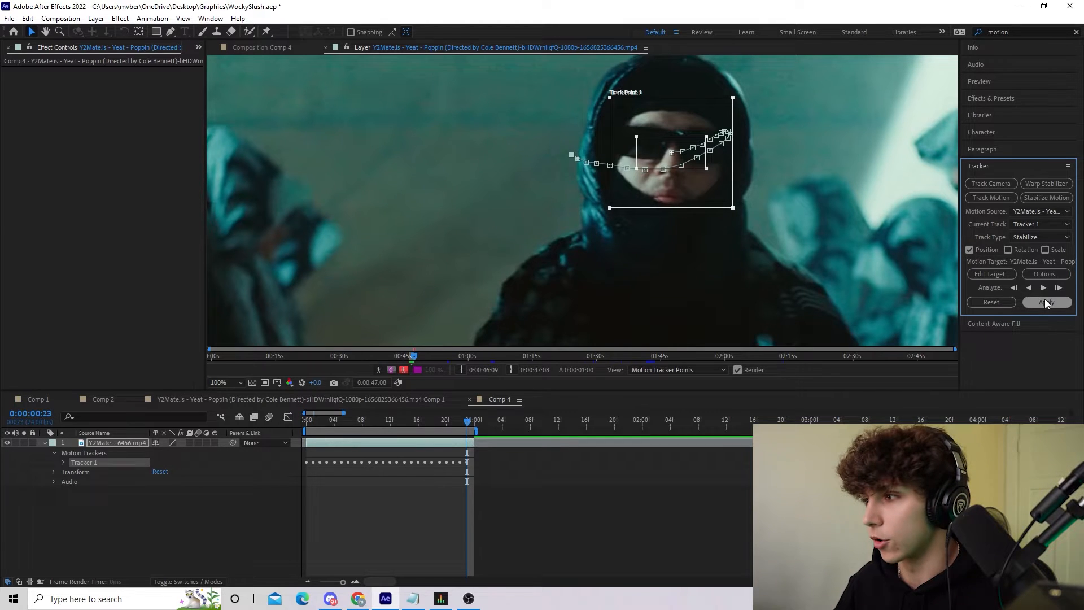
Step: Apply the face track to the clip in X and Y dimensions
{"action": "left_click", "coordinate": [1046, 303]}
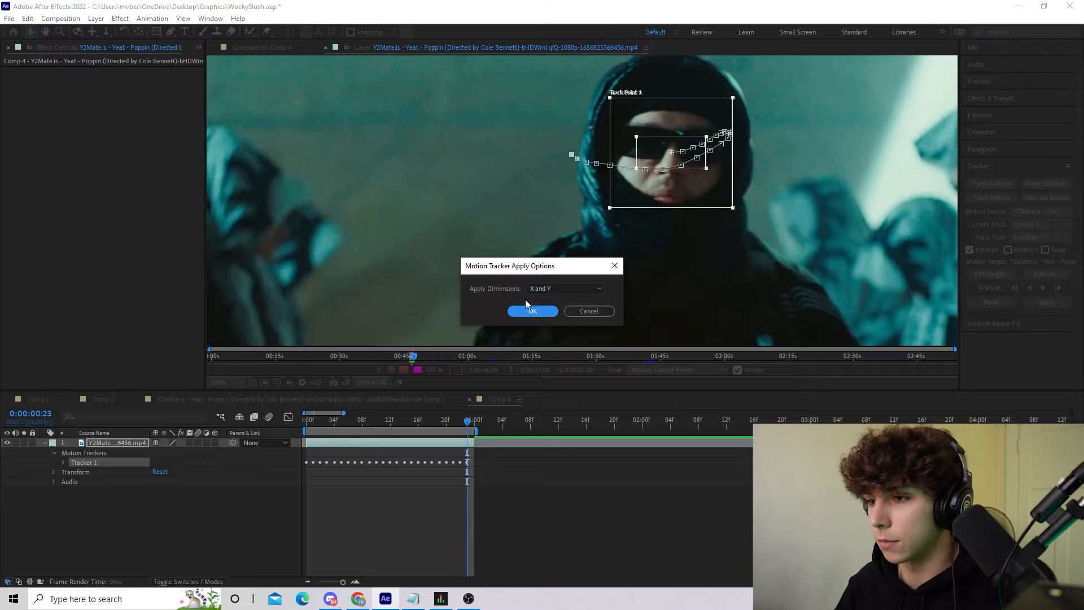
{"action": "left_click", "coordinate": [532, 311]}
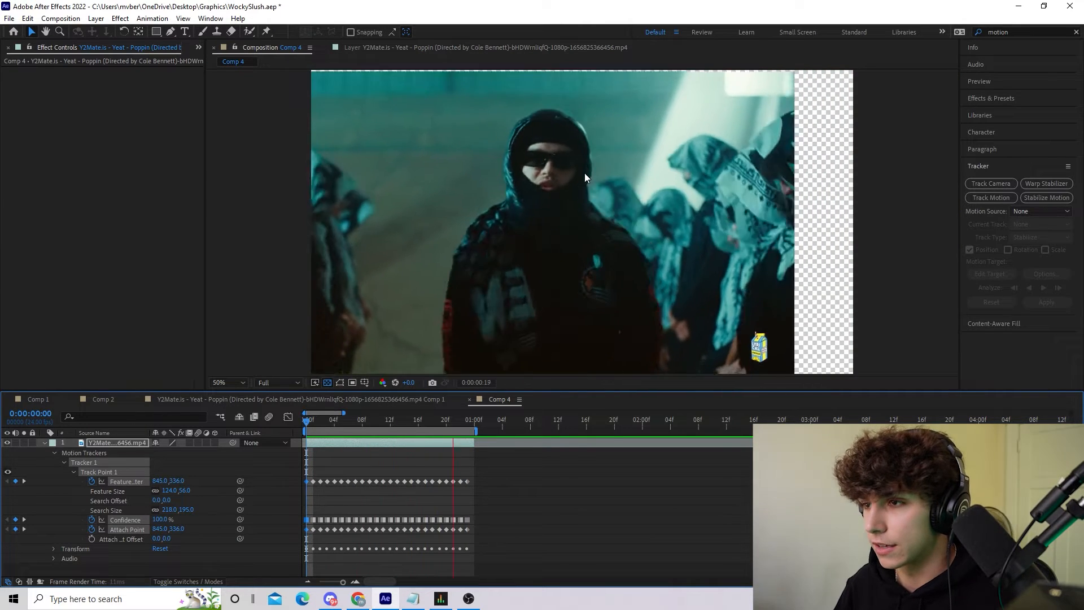
{"action": "left_click", "coordinate": [991, 98]}
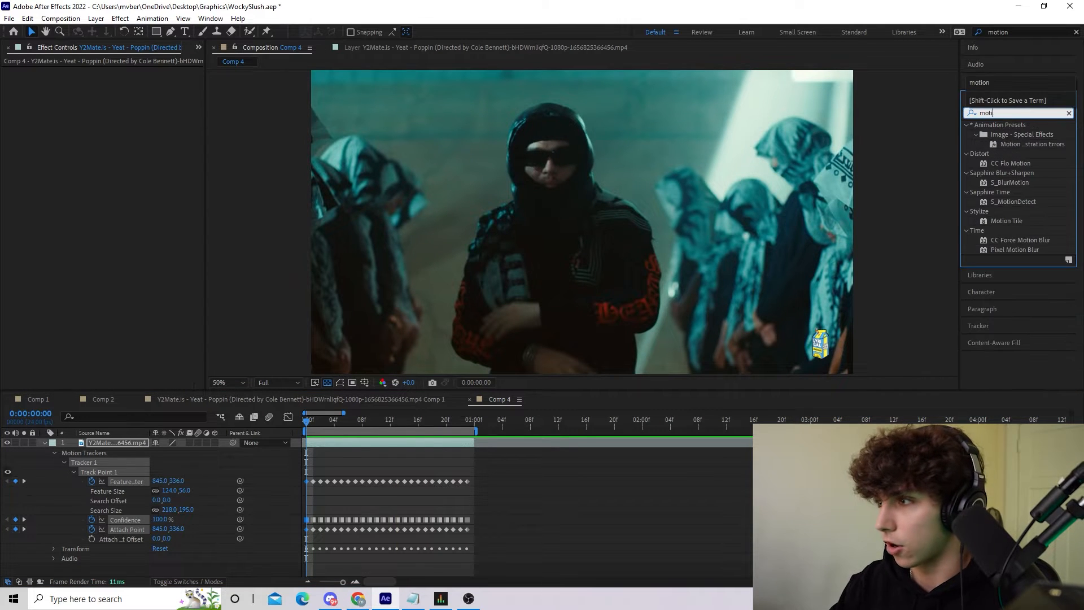
Step: Apply Motion Tile and adjust its output width and height with mirrored edges
{"action": "double_click", "coordinate": [1008, 221]}
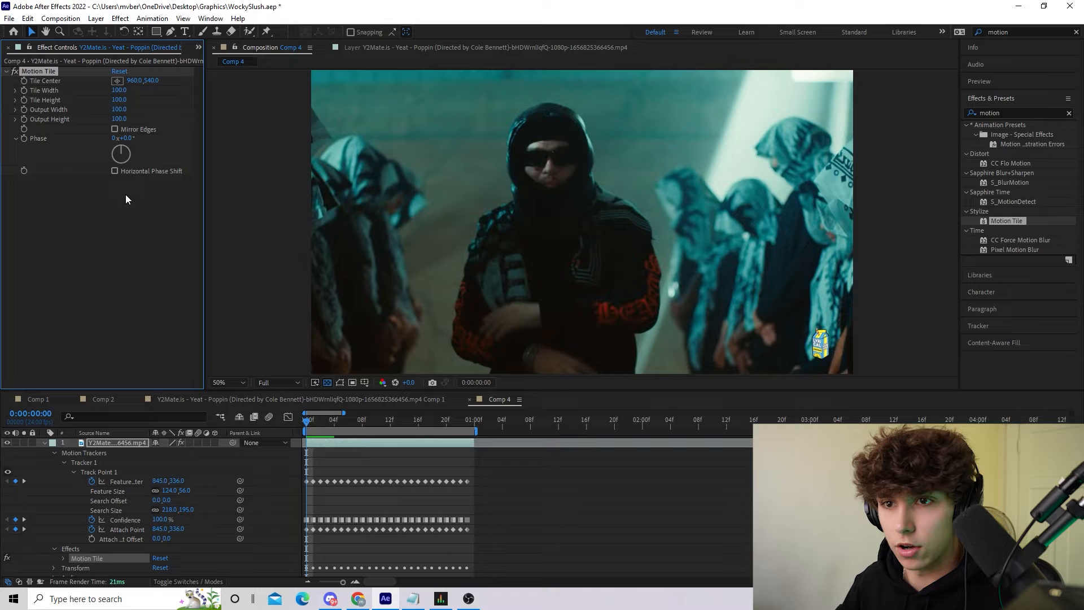
{"action": "left_click", "coordinate": [115, 129]}
{"action": "type", "text": "t"}
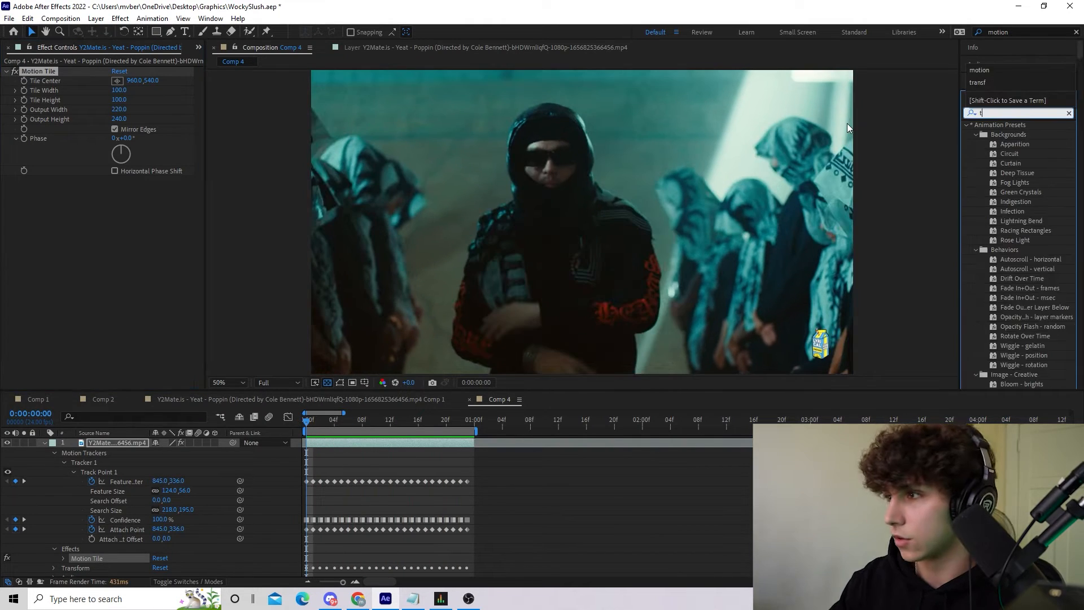
Step: Add a Transform effect, shift position toward the face, and zoom scale to 172
{"action": "type", "text": "rans"}
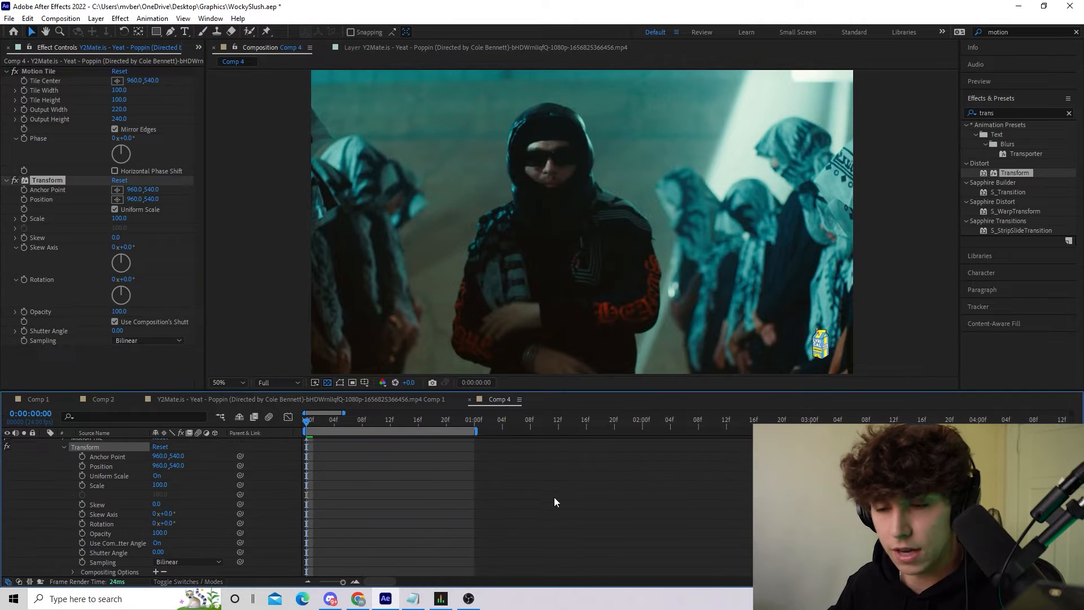
{"action": "mouse_move", "coordinate": [558, 501]}
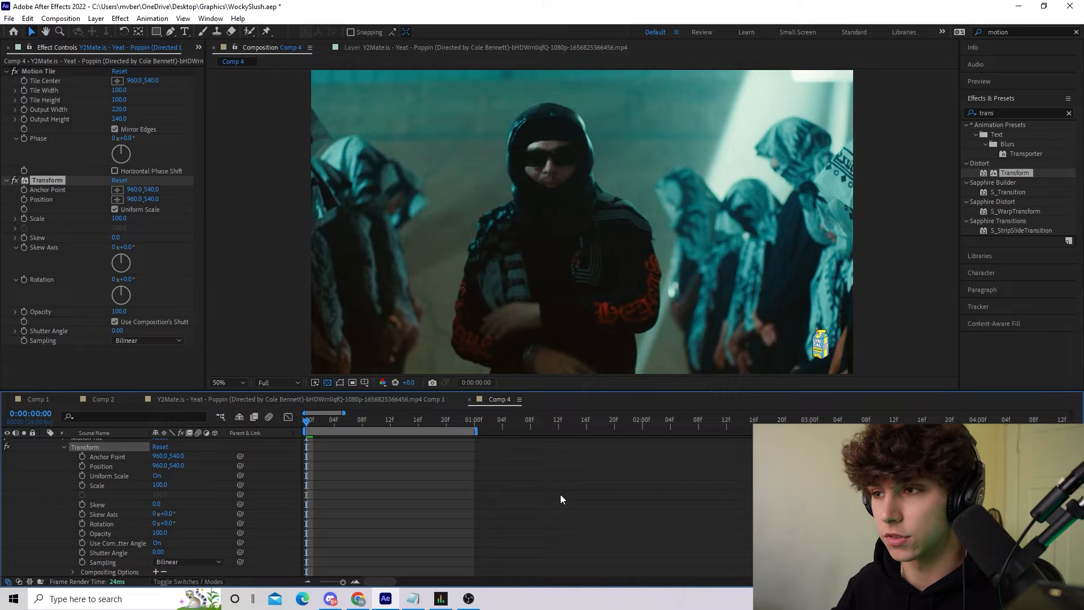
{"action": "mouse_move", "coordinate": [490, 552]}
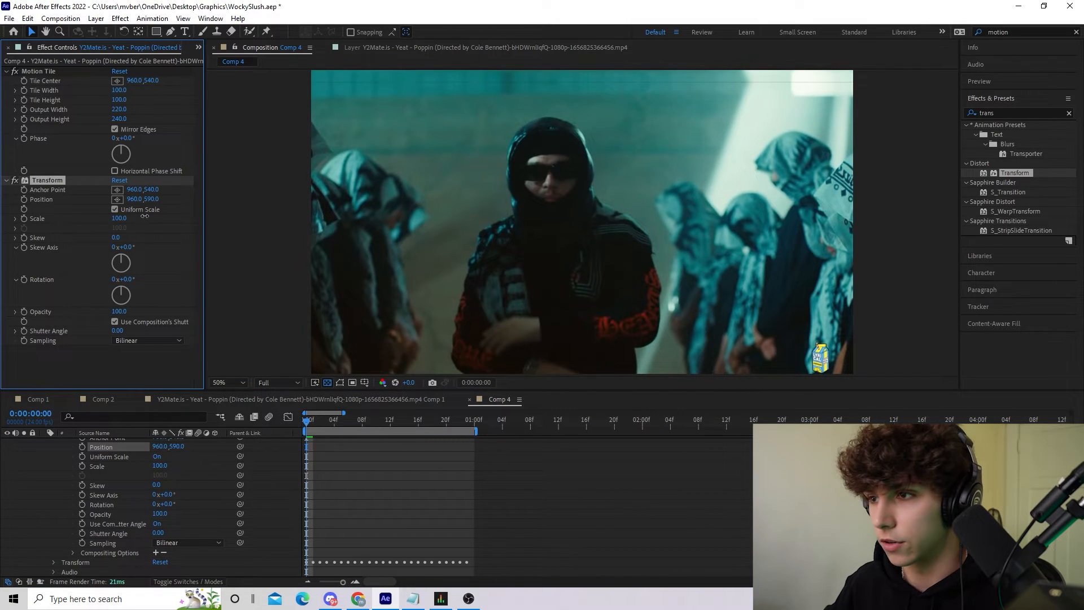
{"action": "left_click_drag", "start_coordinate": [141, 199], "coordinate": [159, 203]}
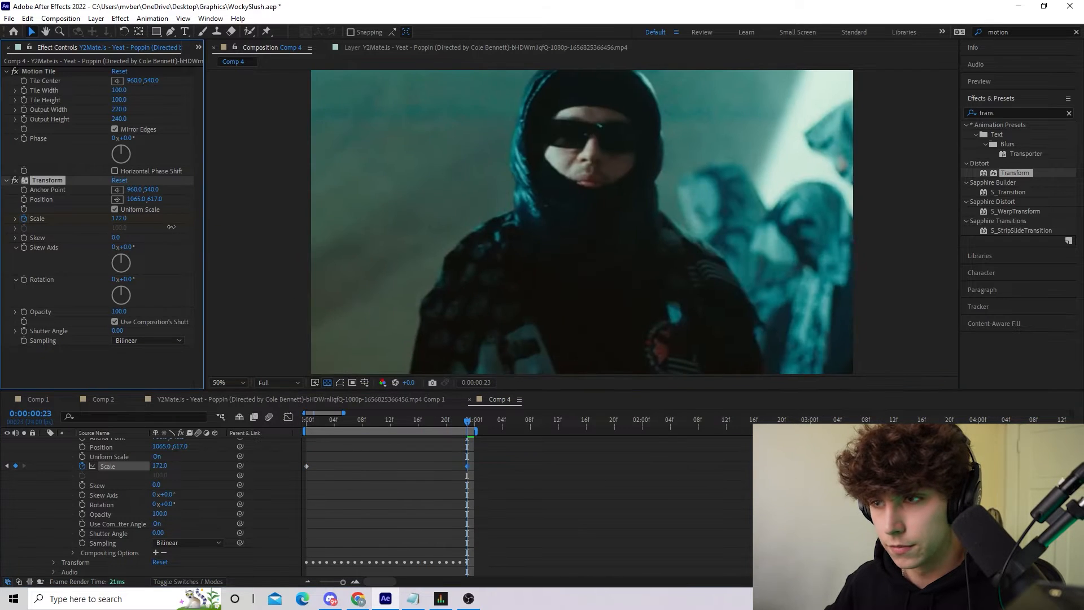
{"action": "left_click_drag", "start_coordinate": [124, 219], "coordinate": [111, 218]}
{"action": "type", "text": "radial"}
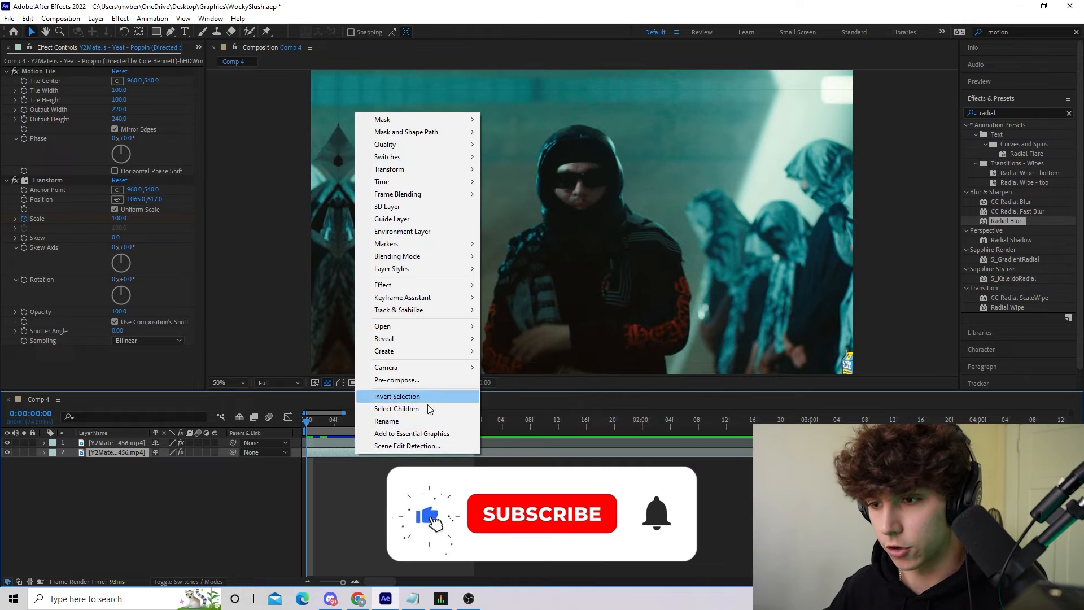
Step: Pre-compose the lower clip copy with all attributes moved into the new composition
{"action": "left_click", "coordinate": [396, 380]}
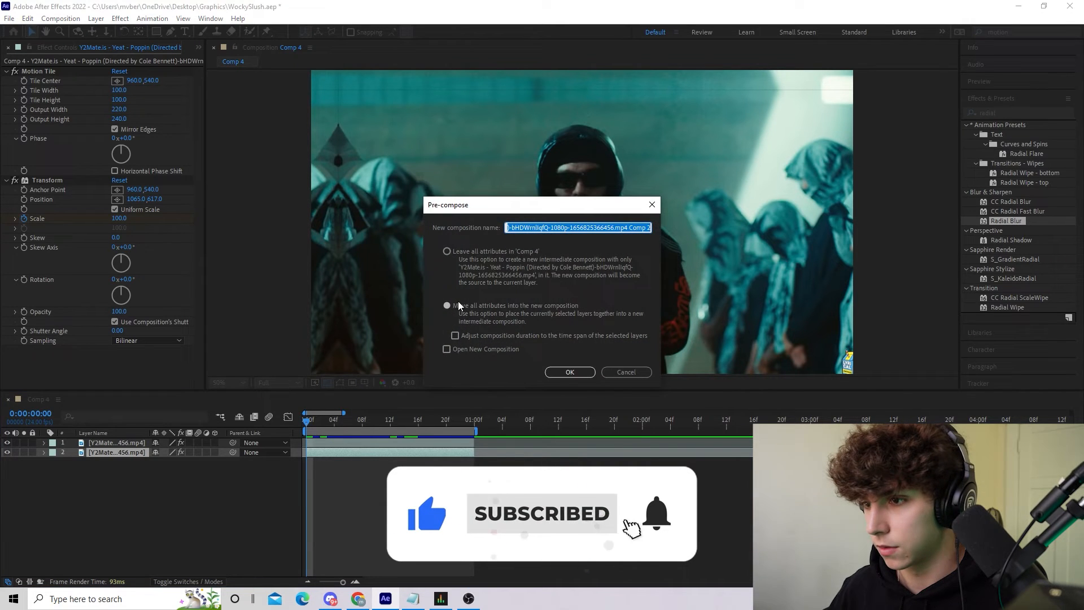
{"action": "left_click", "coordinate": [569, 372]}
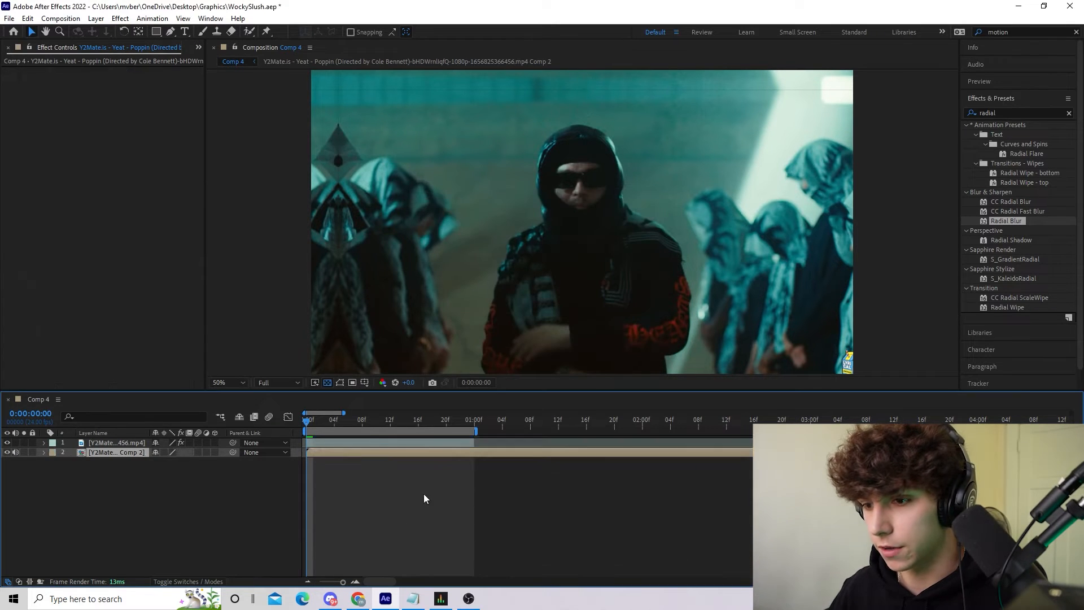
Step: Apply Spin-type Radial Blur to the nested layer and keyframe its Amount
{"action": "double_click", "coordinate": [1008, 221]}
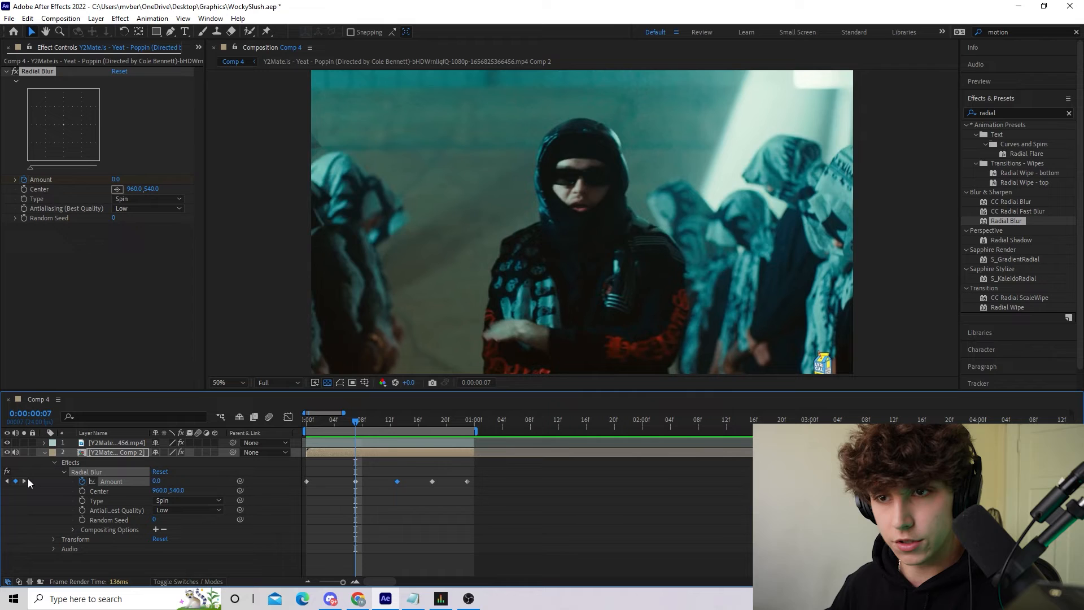
{"action": "left_click", "coordinate": [24, 482]}
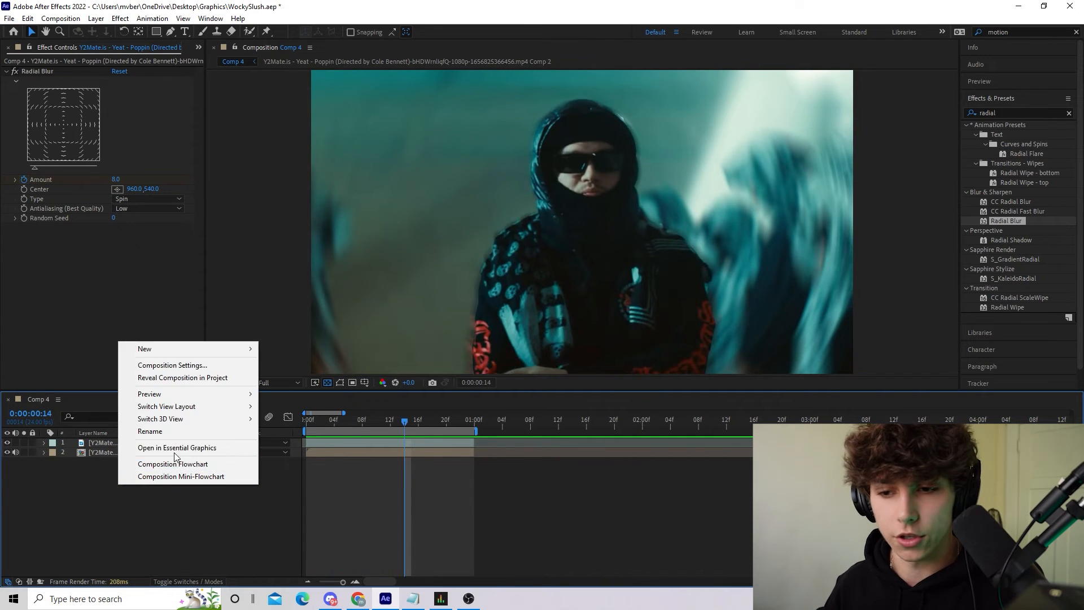
{"action": "mouse_move", "coordinate": [138, 356]}
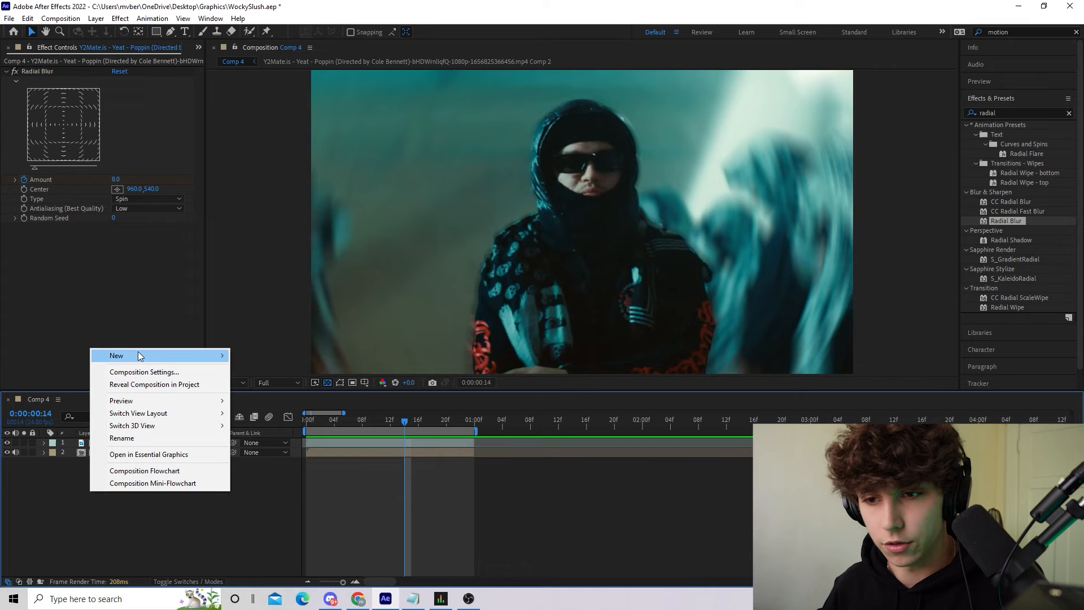
Step: Create a new adjustment layer and apply the Liquid transition preset to it
{"action": "left_click", "coordinate": [116, 355]}
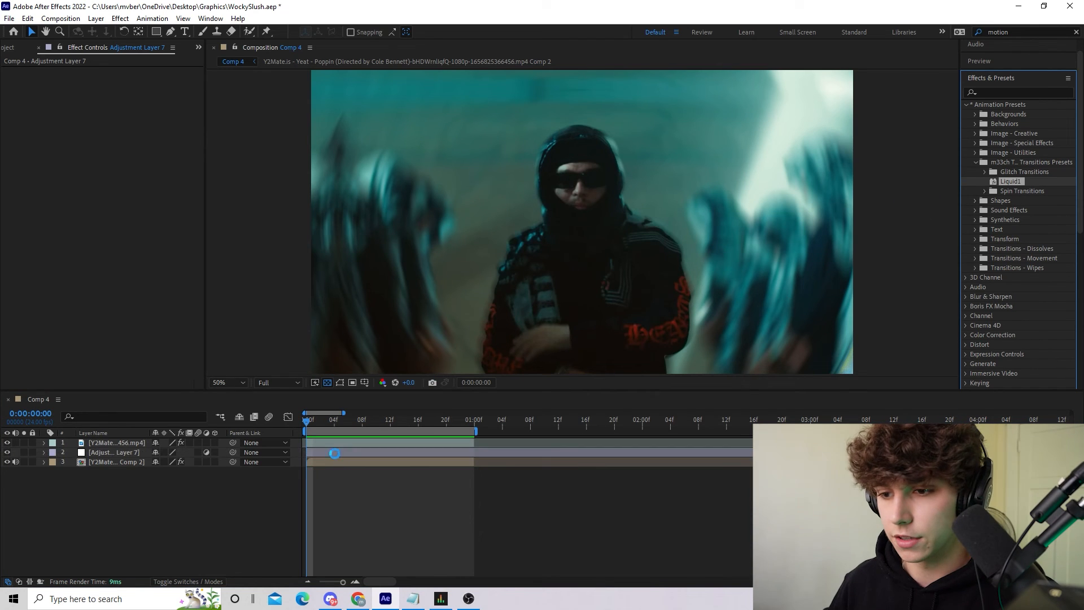
{"action": "left_click", "coordinate": [114, 452]}
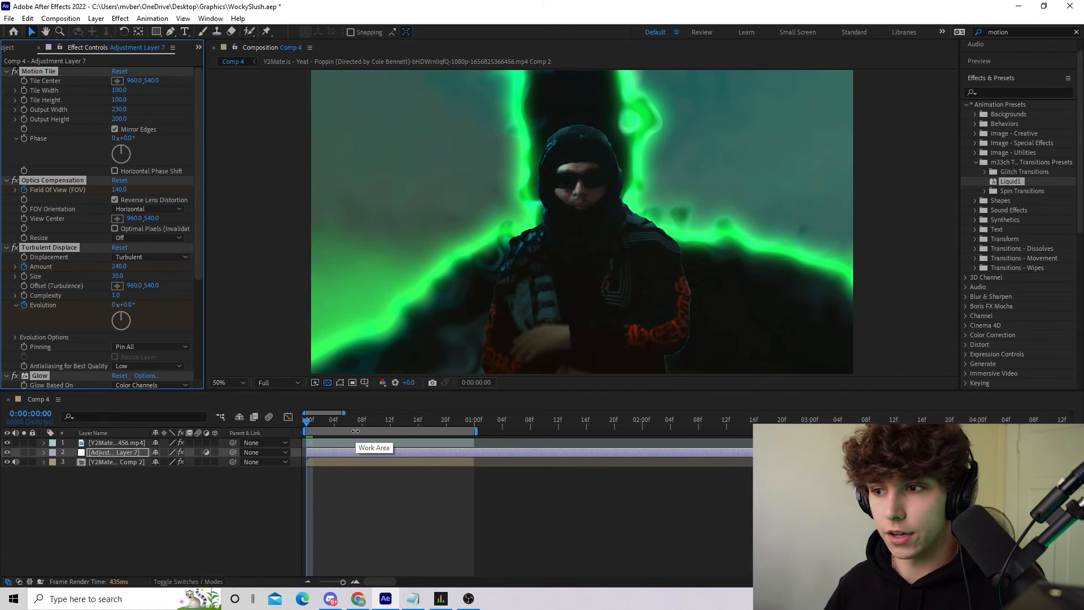